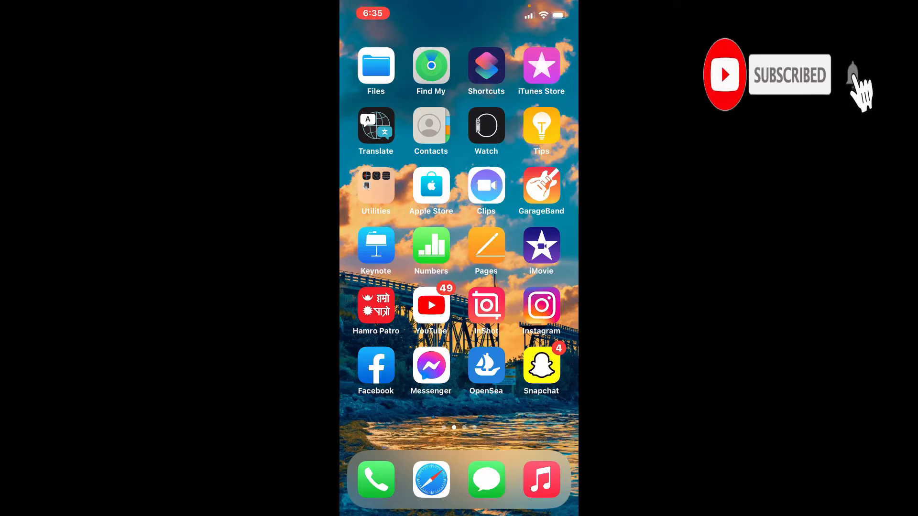
Swipe to the second home-screen page showing Pathao, Telegram and Binance
left_click(852, 77)
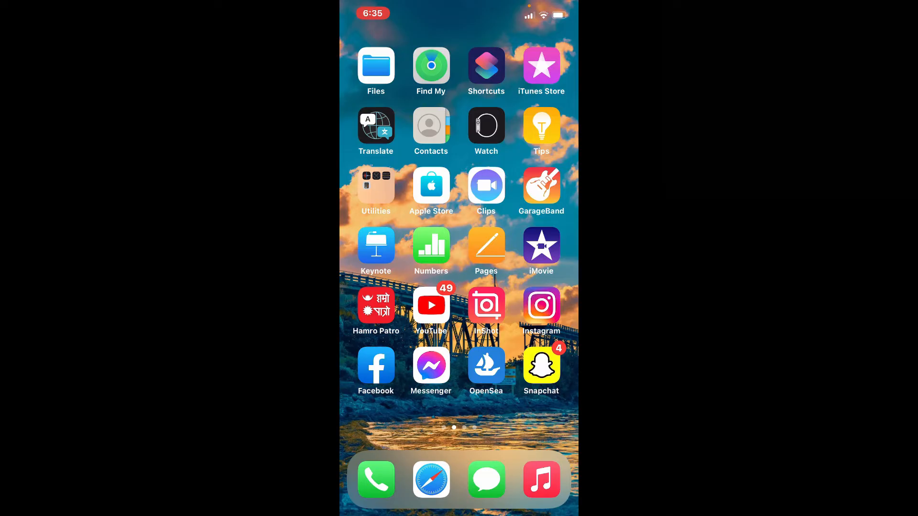
scroll("left", 3)
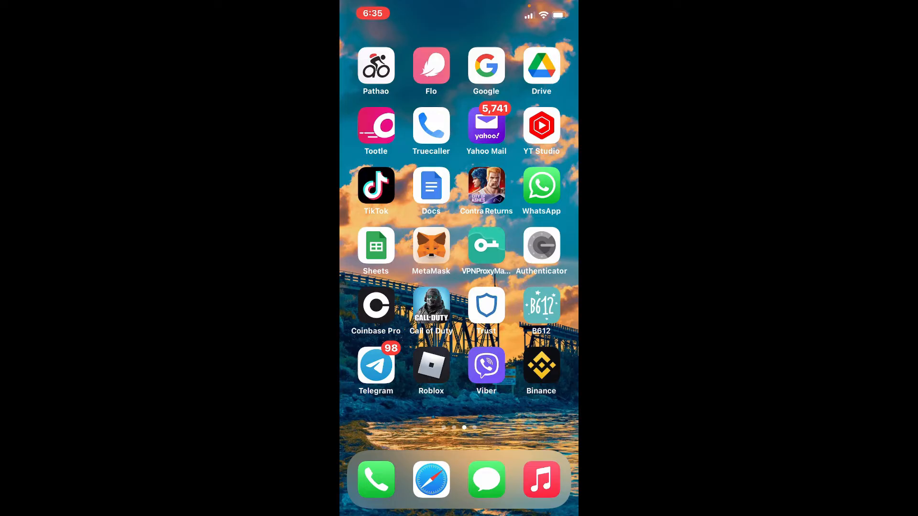
Launch Binance and reach the Account Login form with the email field active
left_click(541, 366)
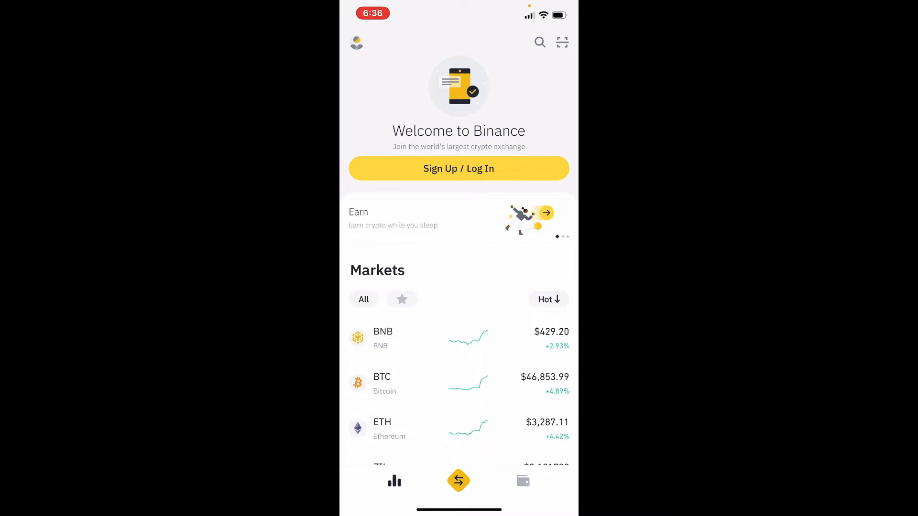
left_click(459, 168)
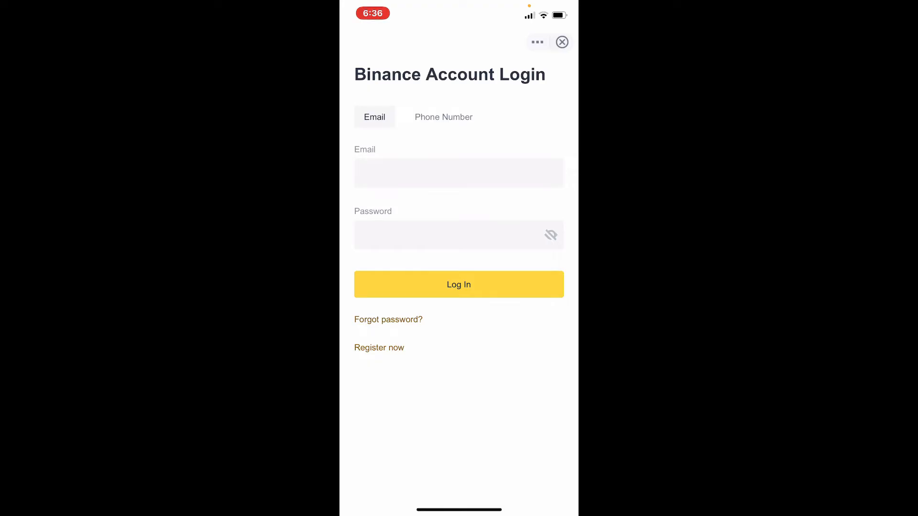
left_click(459, 173)
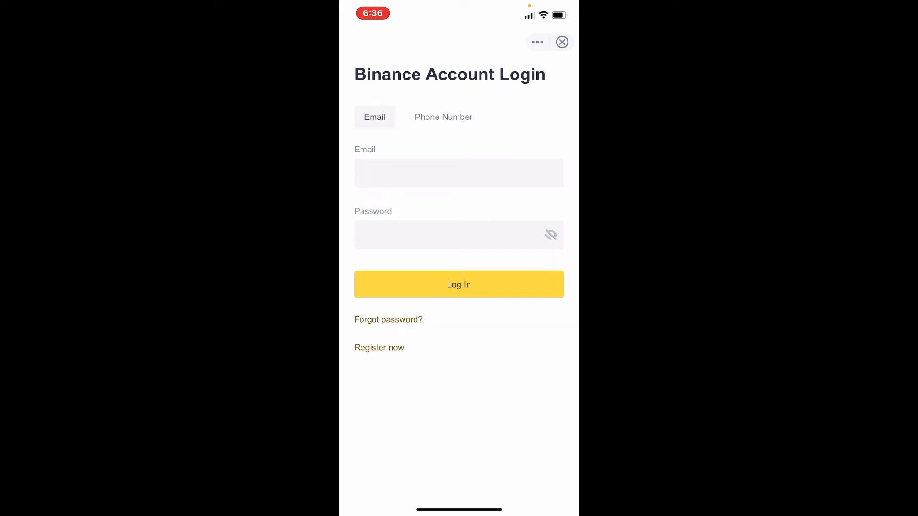
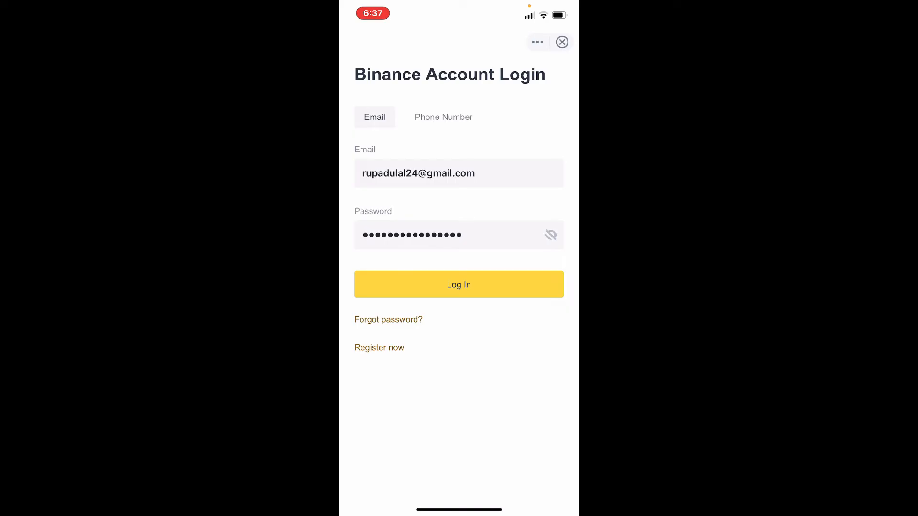
Submit the credentials and slide the puzzle piece into its slot to pass verification
left_click(459, 285)
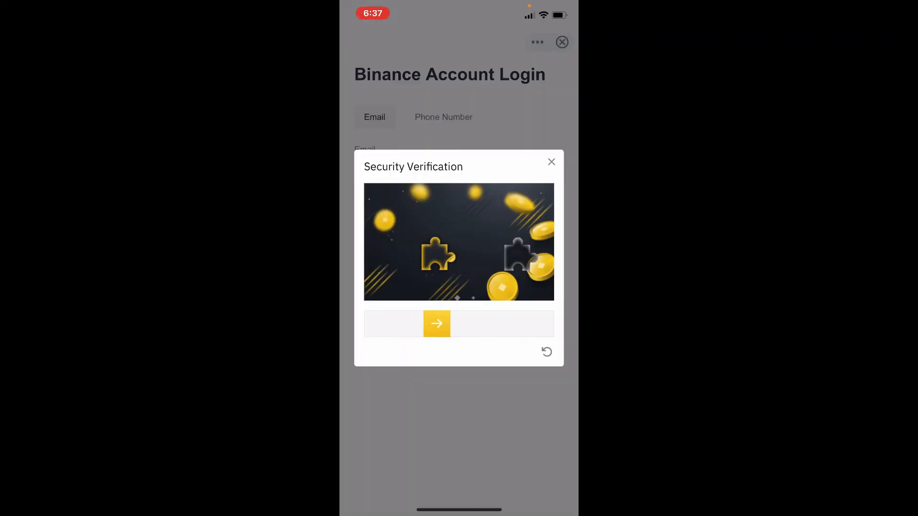
left_click_drag(436, 324, 504, 324)
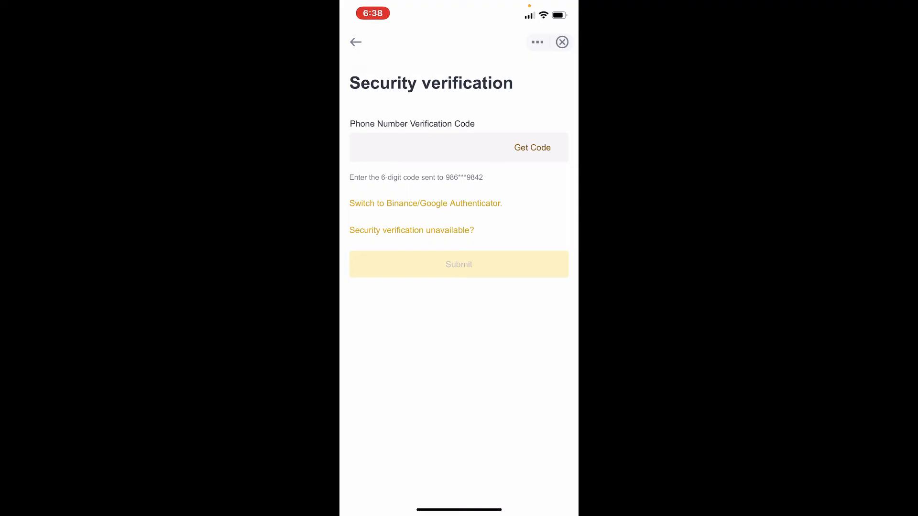
Request an SMS verification code and activate the phone code field
left_click(532, 147)
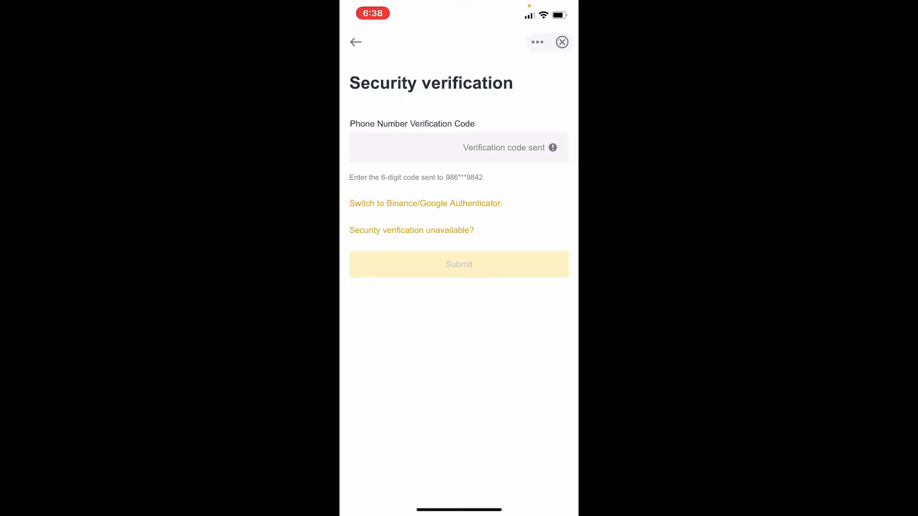
left_click(459, 147)
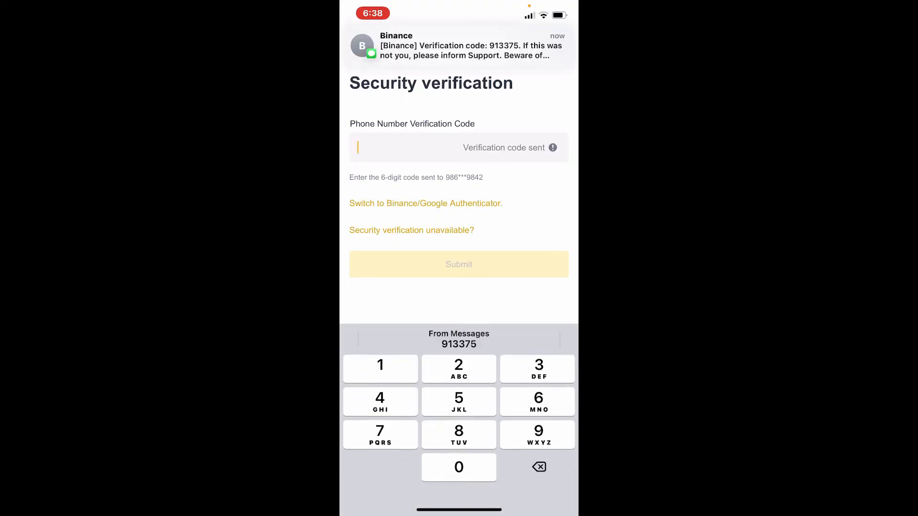